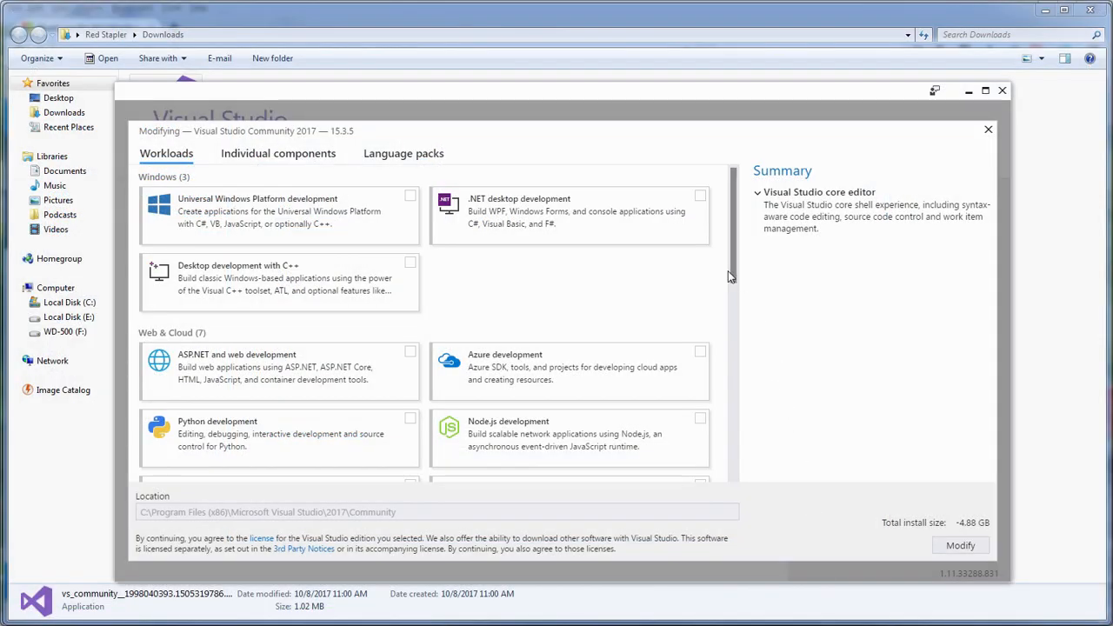
# - Use Get data from selection to read cell A1's text 'test' into the task pane
pyautogui.scroll(-3)
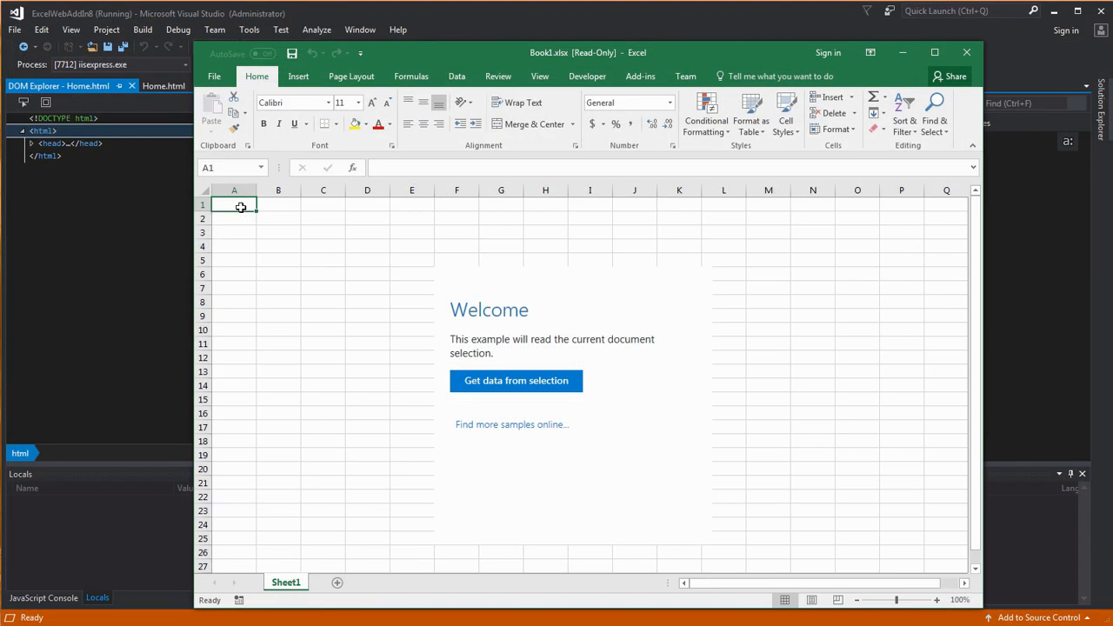
pyautogui.click(515, 380)
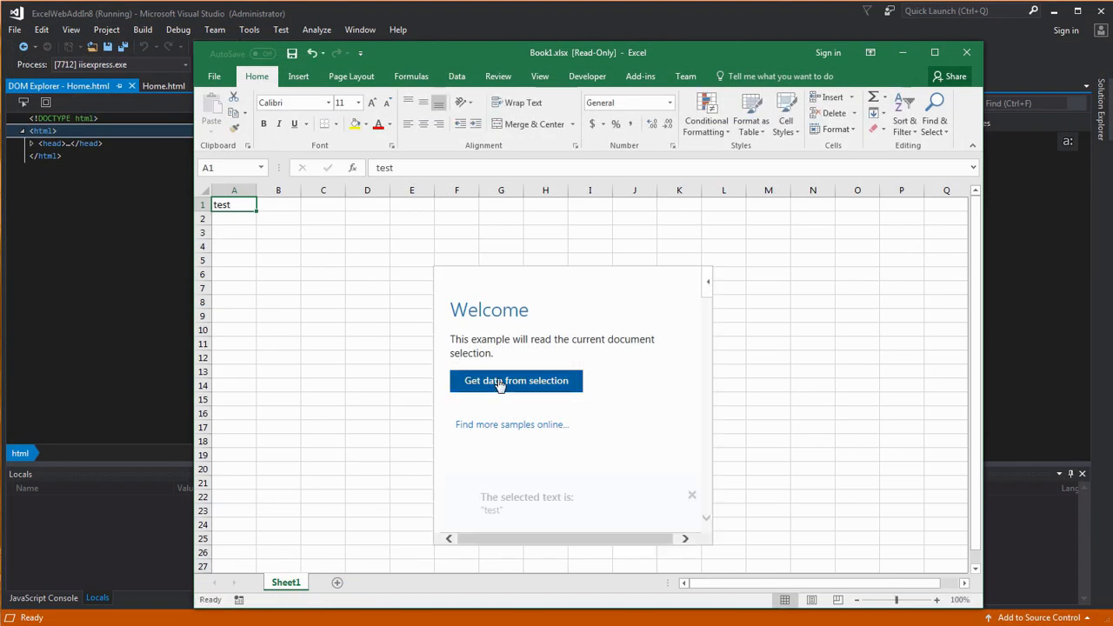
pyautogui.click(516, 381)
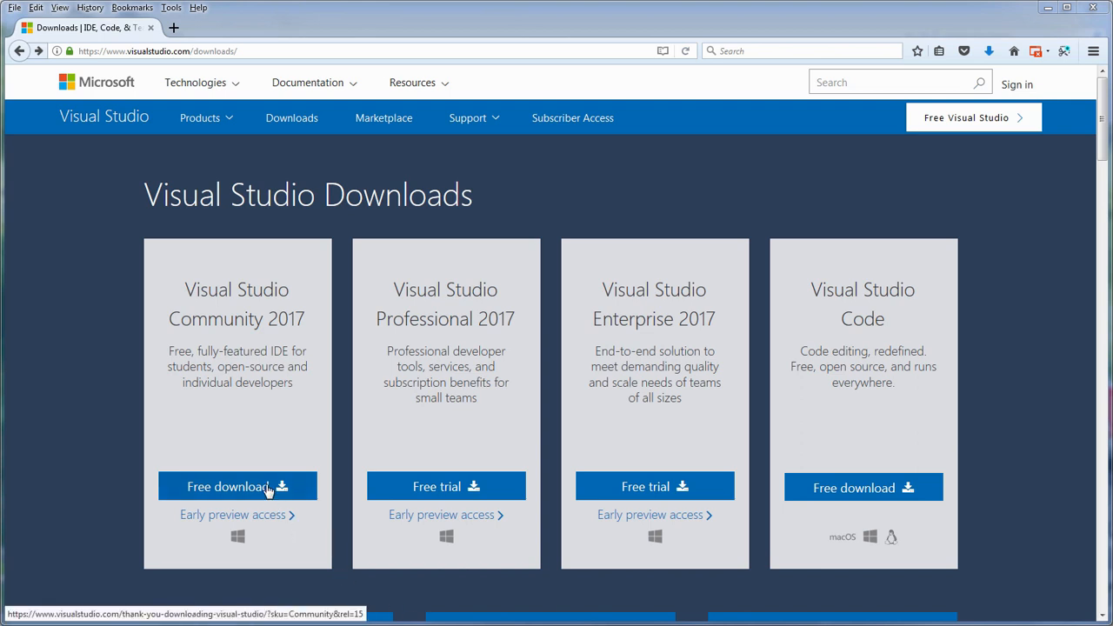
# - Download the free Visual Studio Community 2017 installer and save the file to disk
pyautogui.click(236, 486)
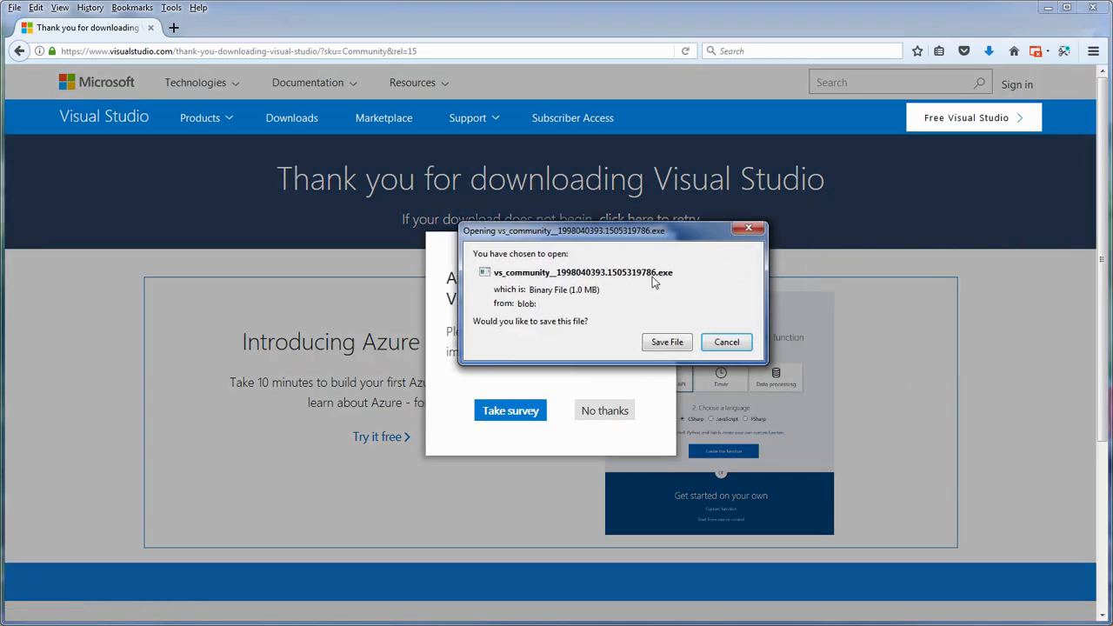
pyautogui.click(667, 342)
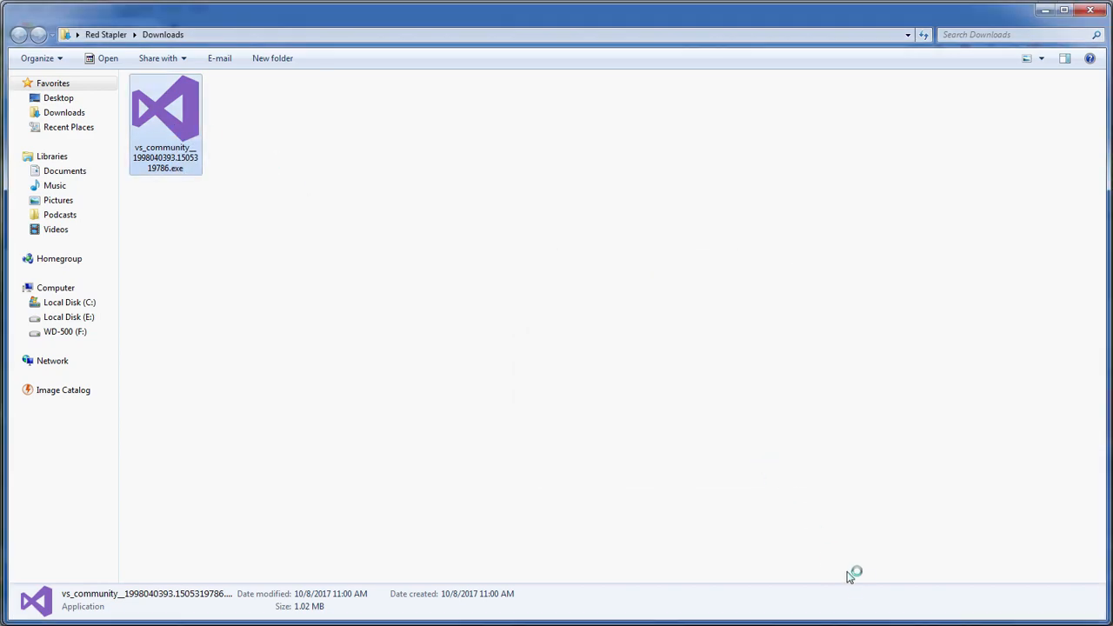
# - Launch the downloaded installer and scroll through the Community 2017 workloads
pyautogui.doubleClick(165, 113)
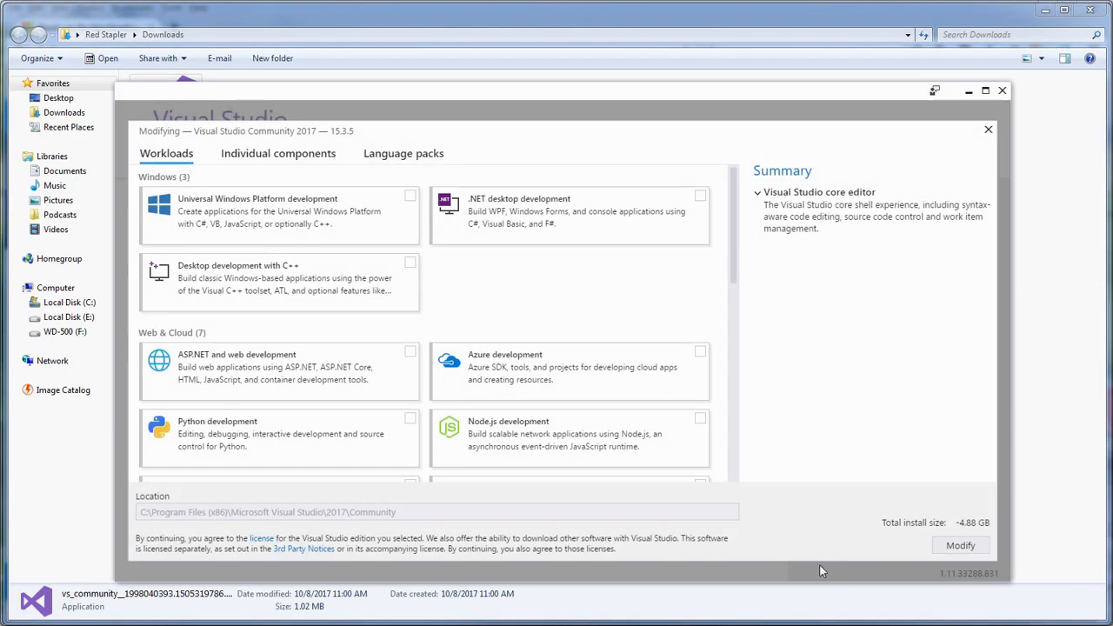
pyautogui.scroll(-3)
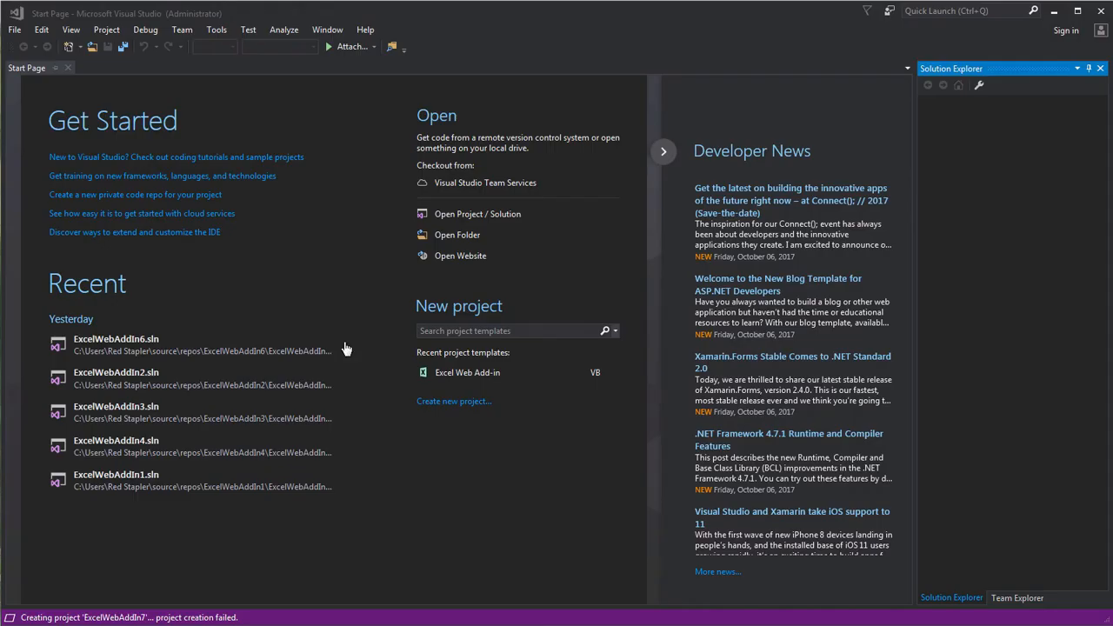
# - Create a new Visual Basic Excel Web Add-in project named ExcelWebAddIn8 via File > New > Project
pyautogui.click(14, 28)
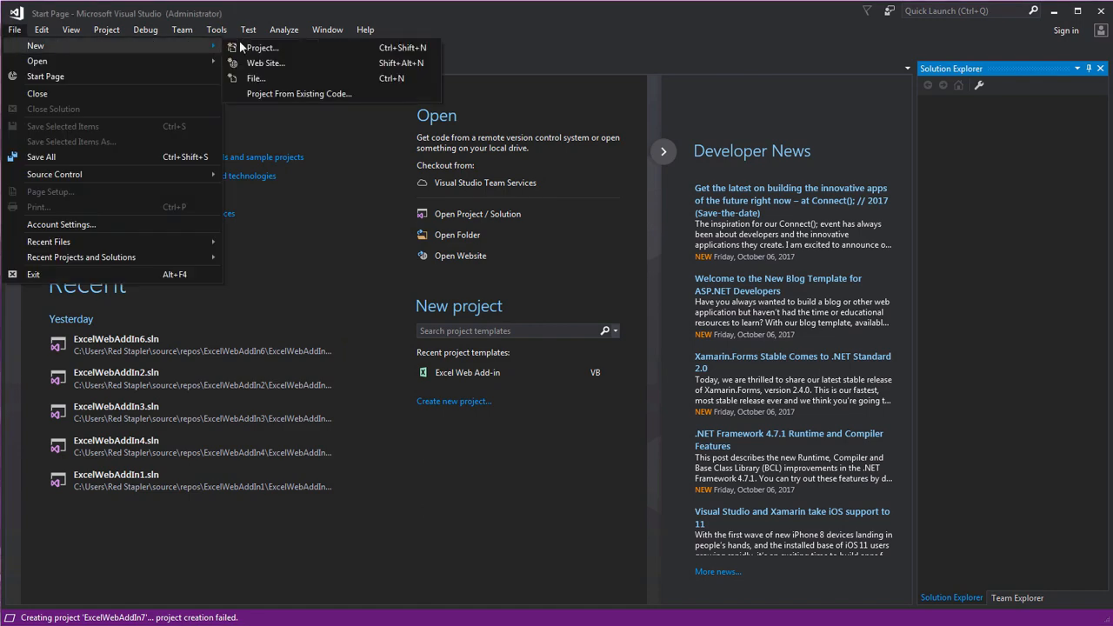
pyautogui.click(261, 48)
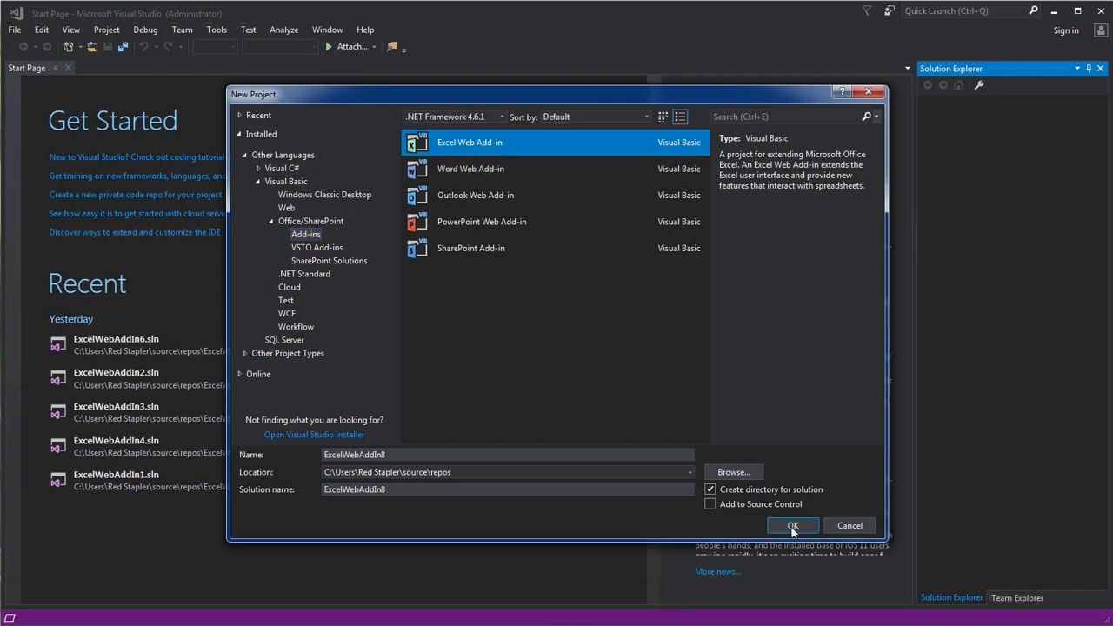
pyautogui.click(791, 525)
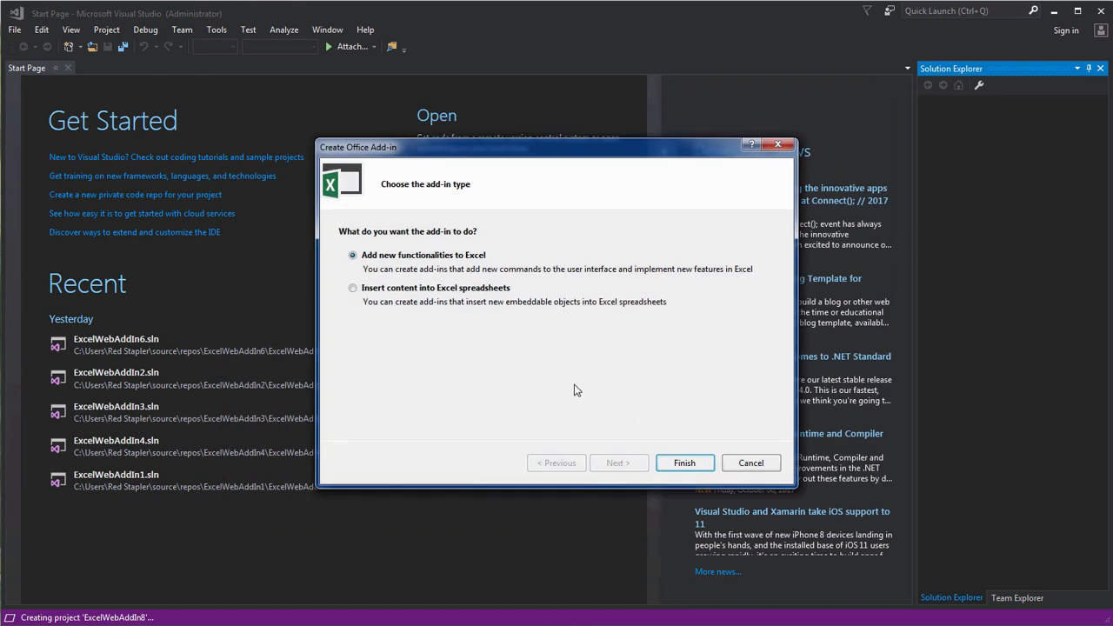
# - Keep 'Add new functionalities to Excel', choose Basic Add-in, and finish creating ExcelWebAddIn8
pyautogui.click(684, 463)
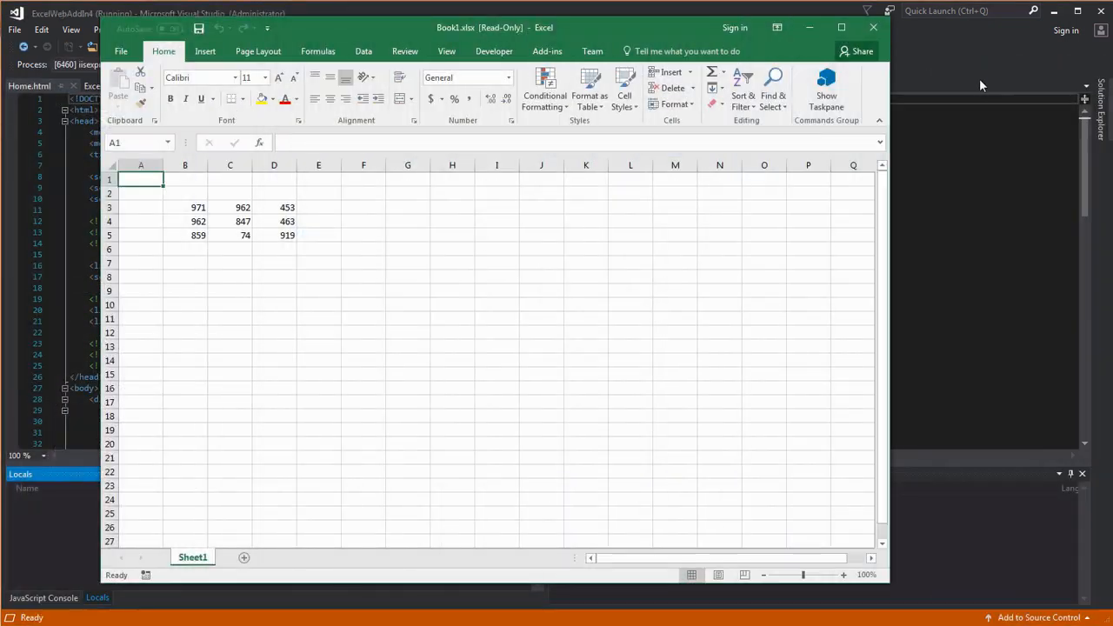
pyautogui.click(825, 90)
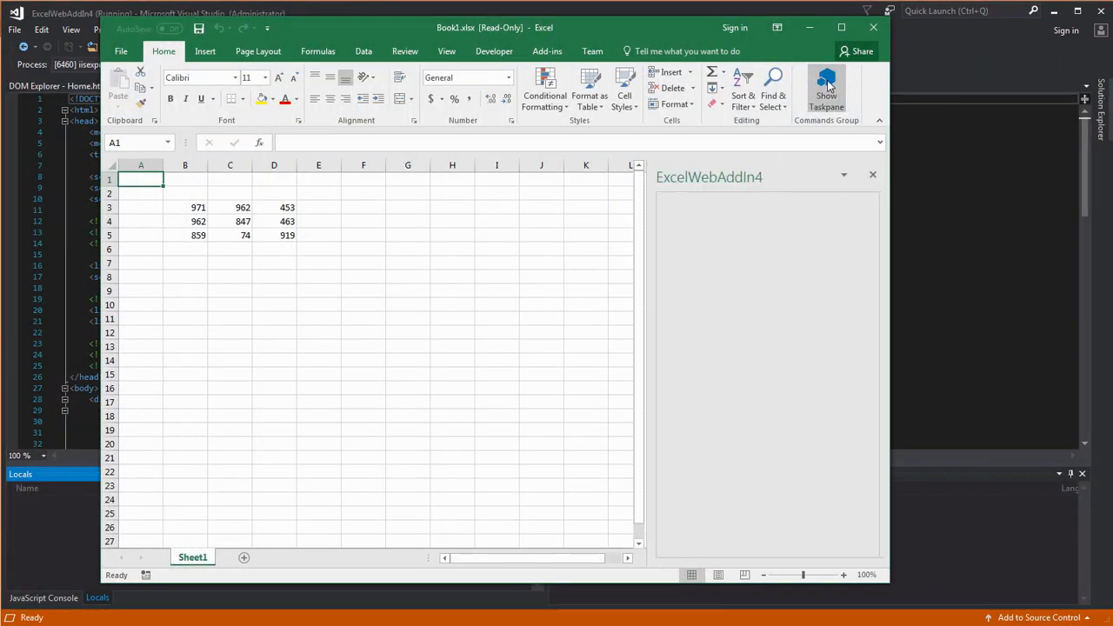
pyautogui.click(826, 90)
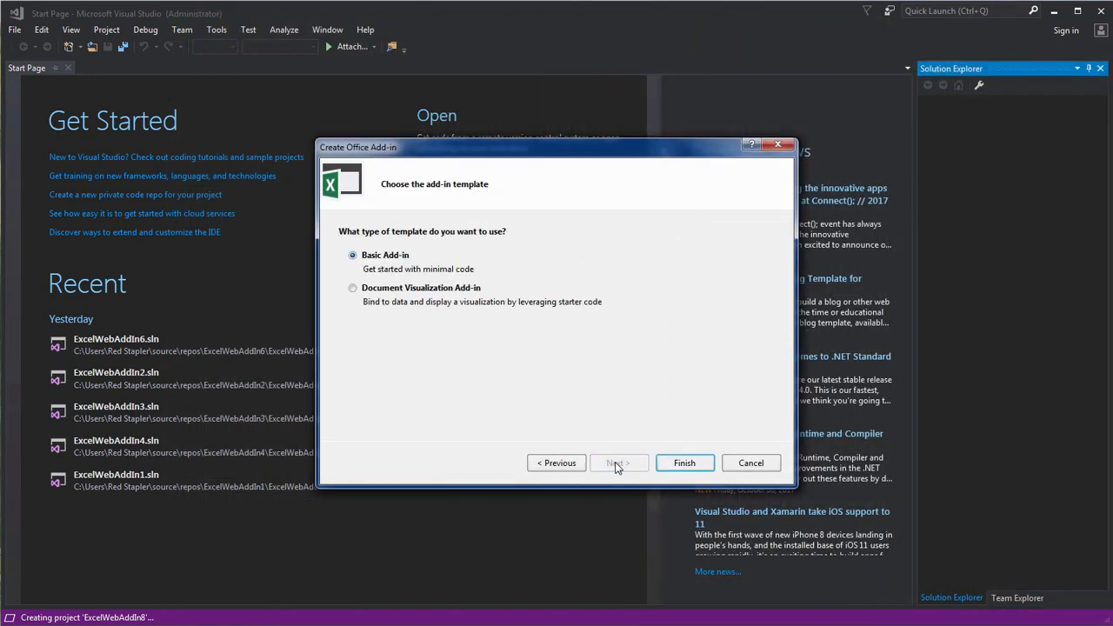
pyautogui.click(684, 462)
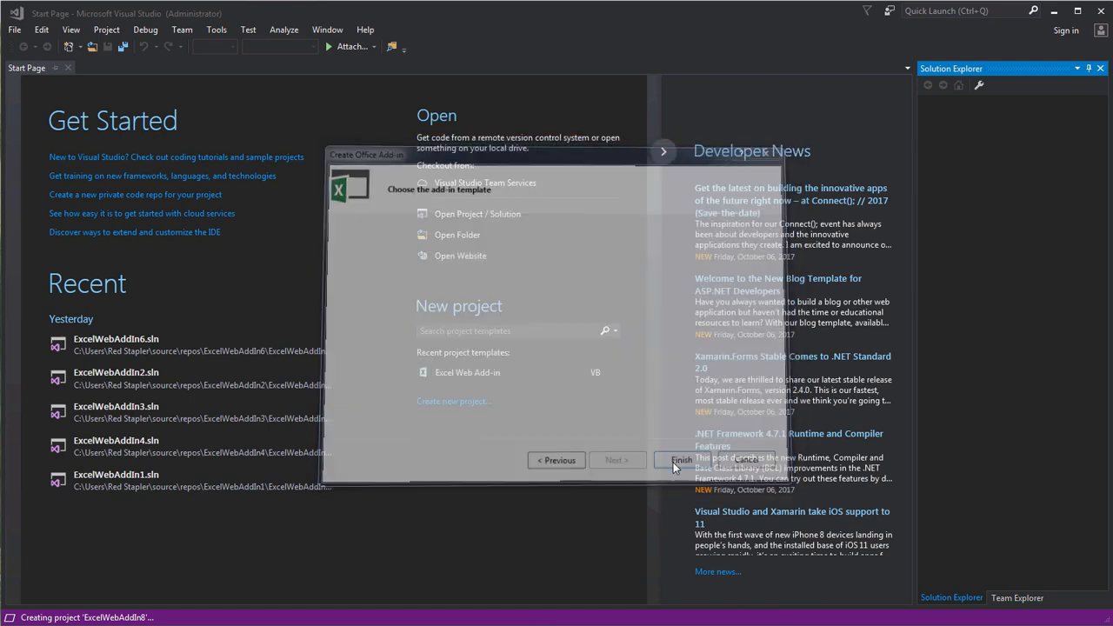
pyautogui.click(682, 460)
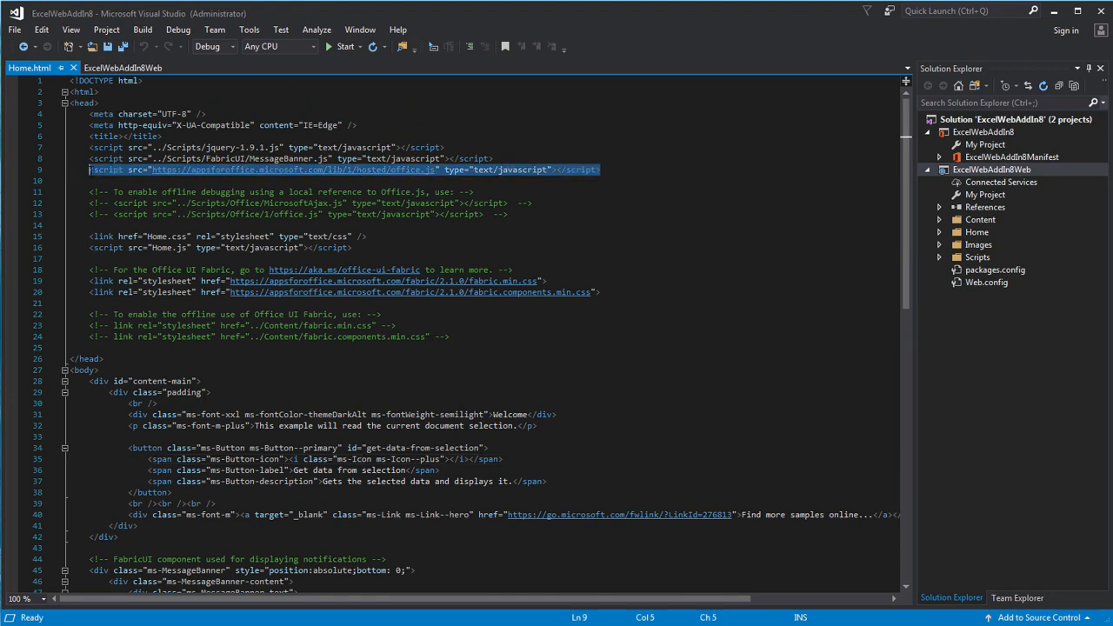
pyautogui.moveTo(412, 171)
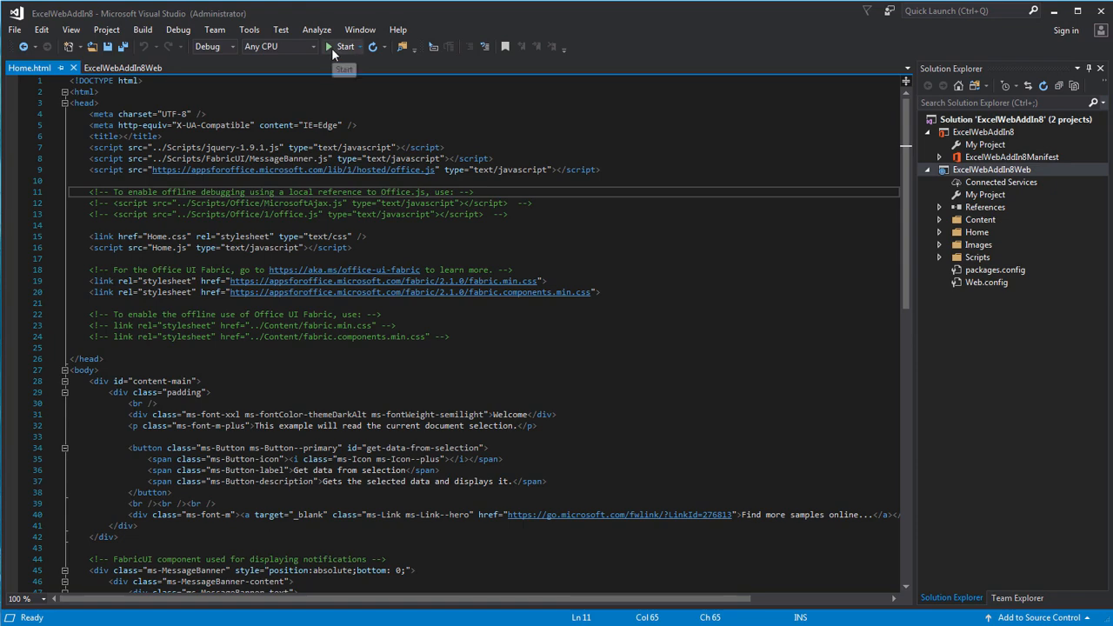
# - Start debugging ExcelWebAddIn8 so Excel opens with the Welcome task pane
pyautogui.click(344, 47)
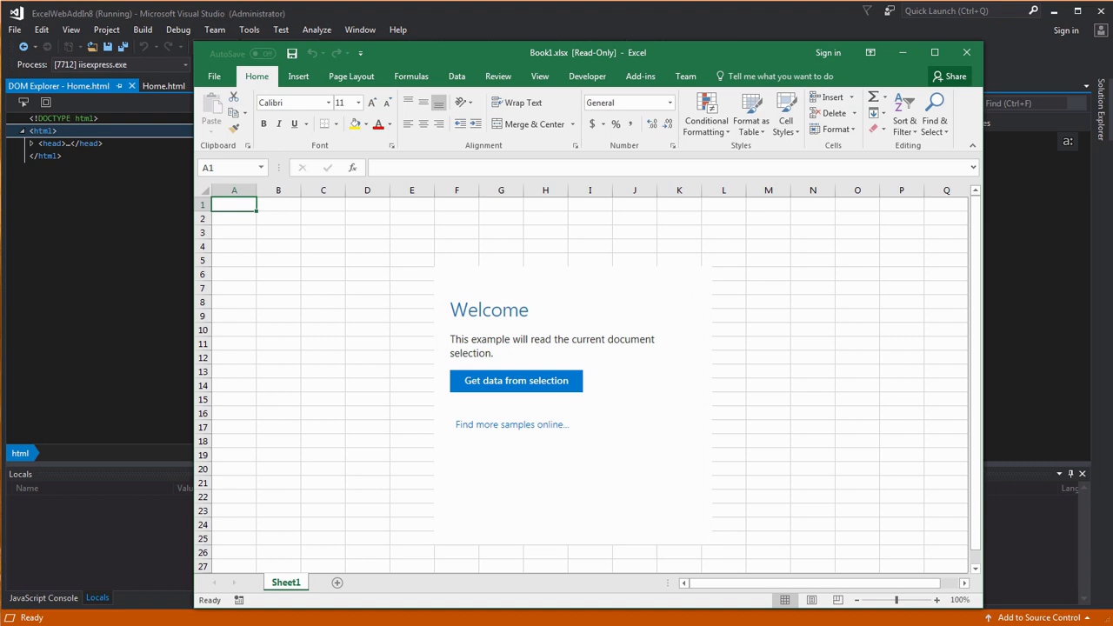
pyautogui.moveTo(634, 462)
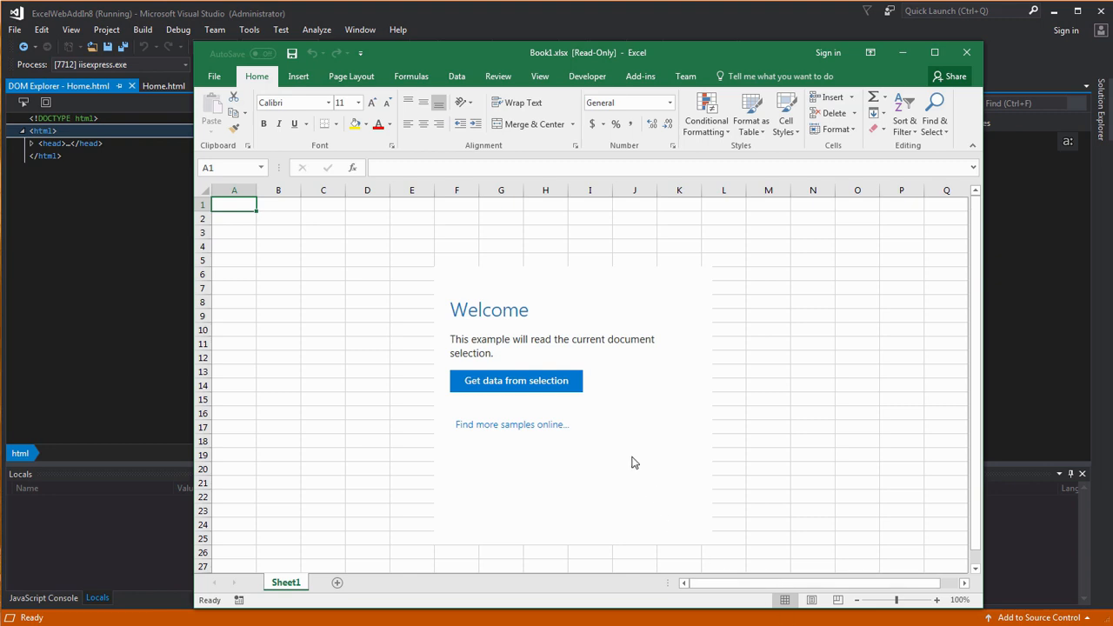
pyautogui.moveTo(516, 381)
pyautogui.write('test')
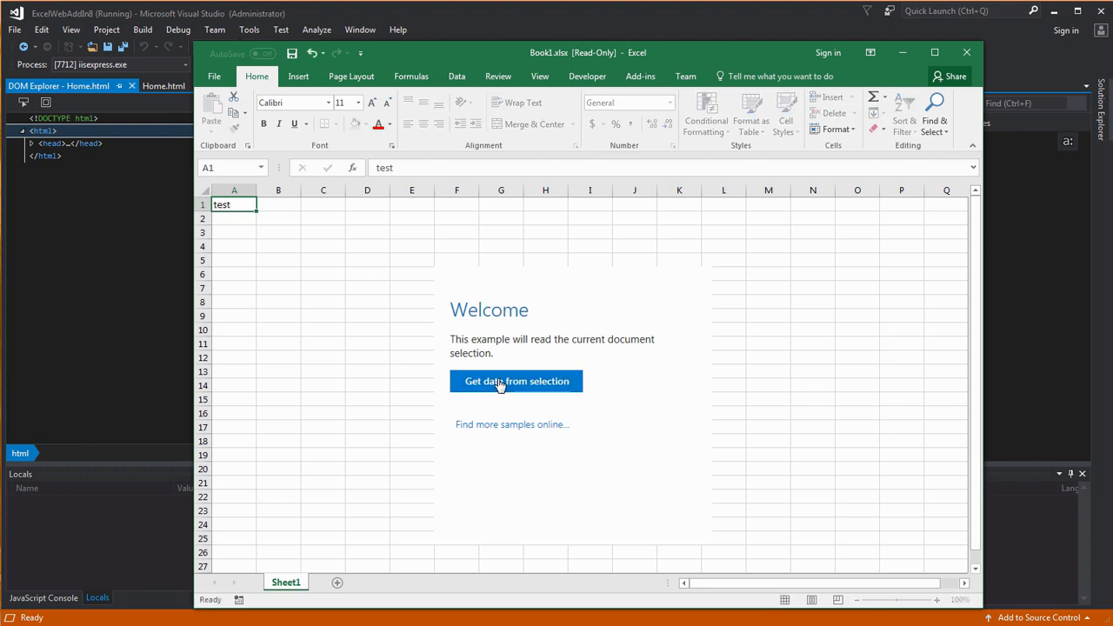
# - Show selected cell A1's text 'test' in the add-in task pane
pyautogui.click(515, 381)
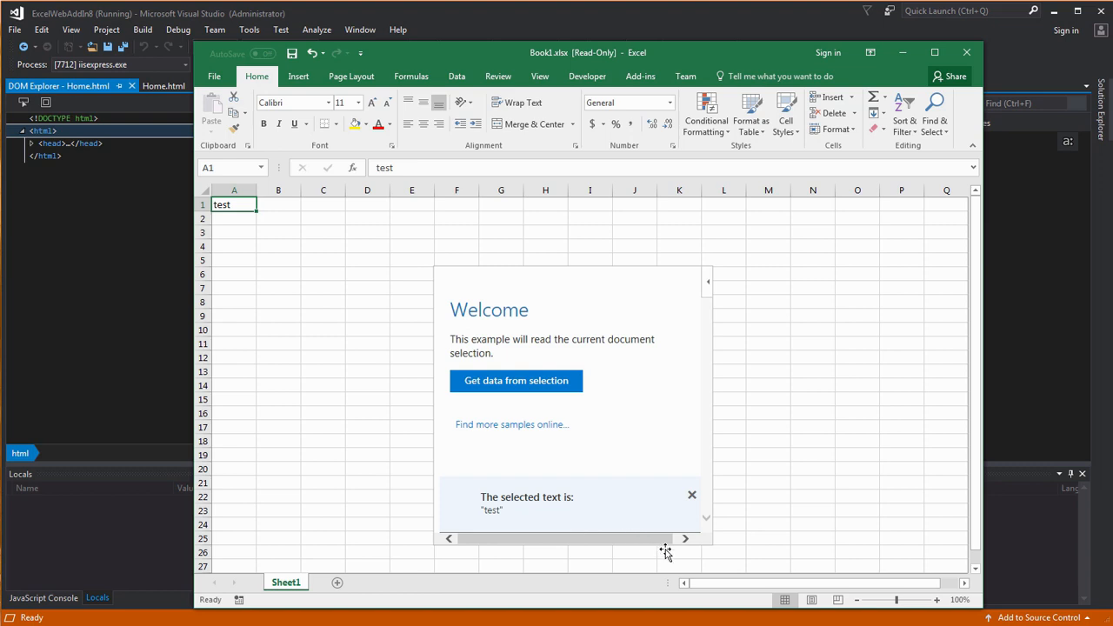
pyautogui.moveTo(671, 554)
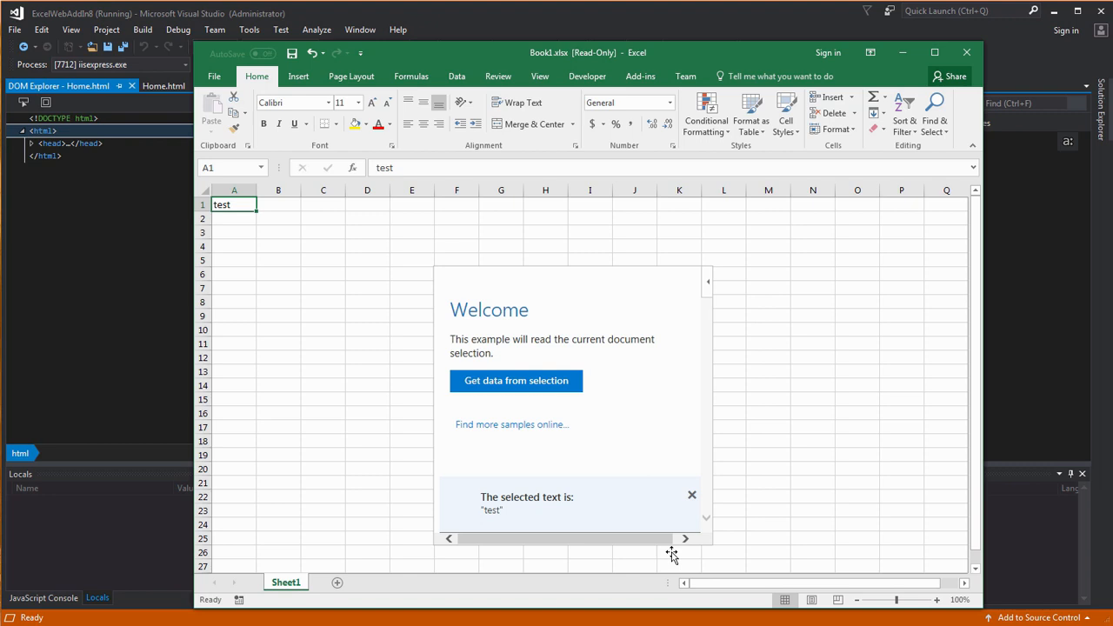
pyautogui.moveTo(672, 555)
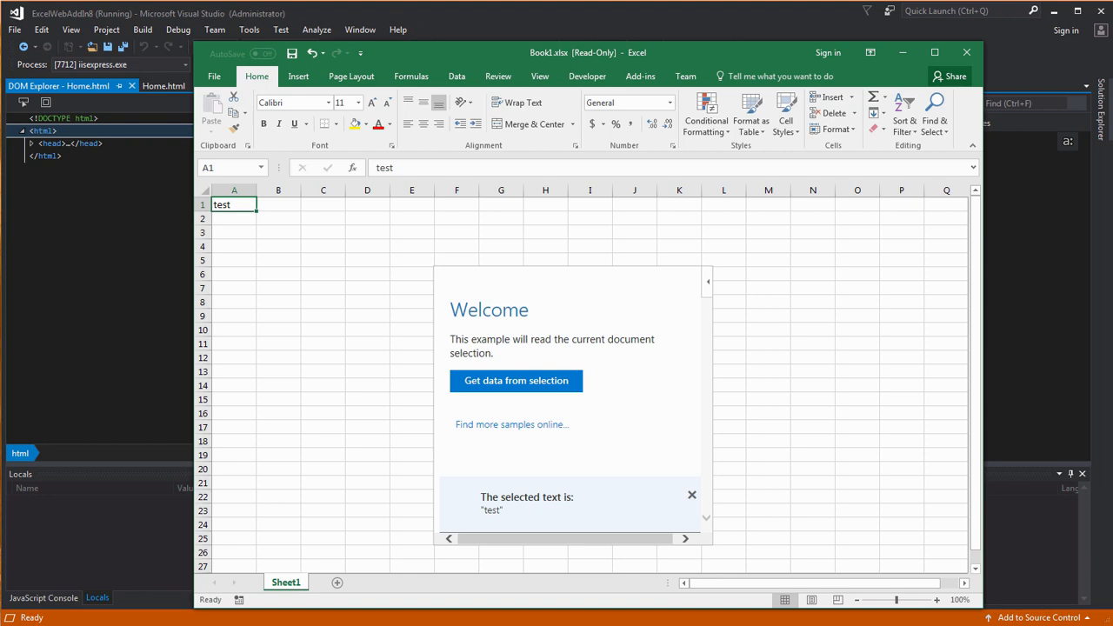